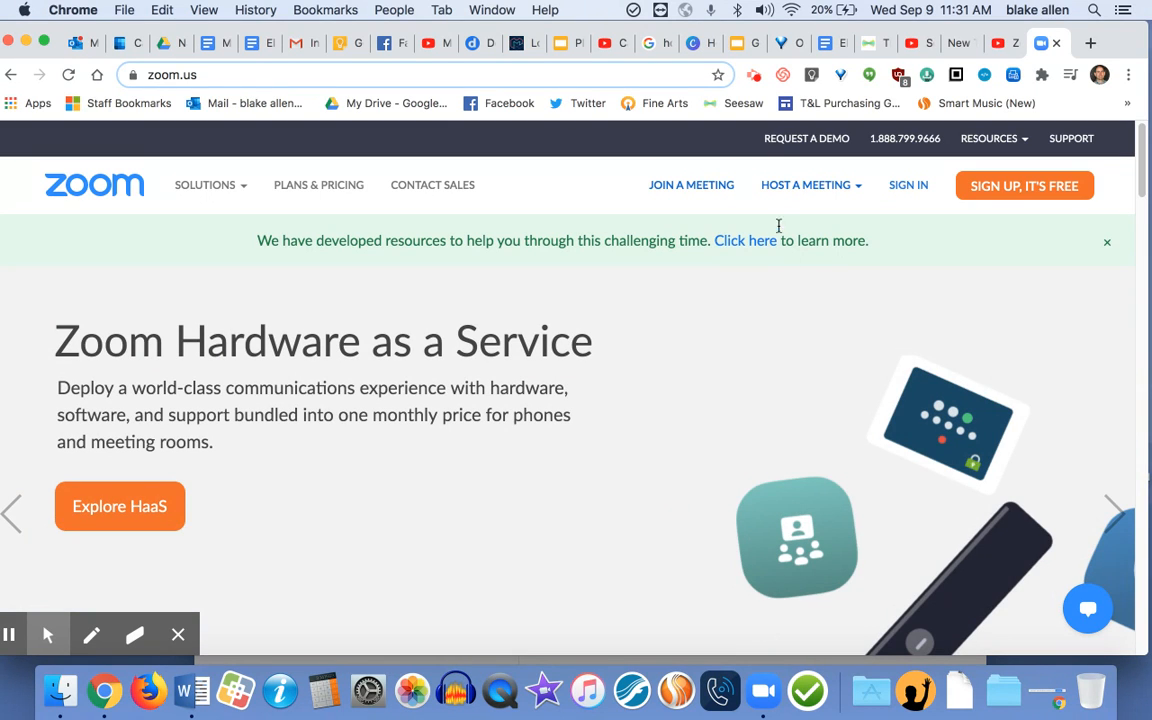
Go to the Zoom sign-in page from the zoom.us top navigation.
click(908, 184)
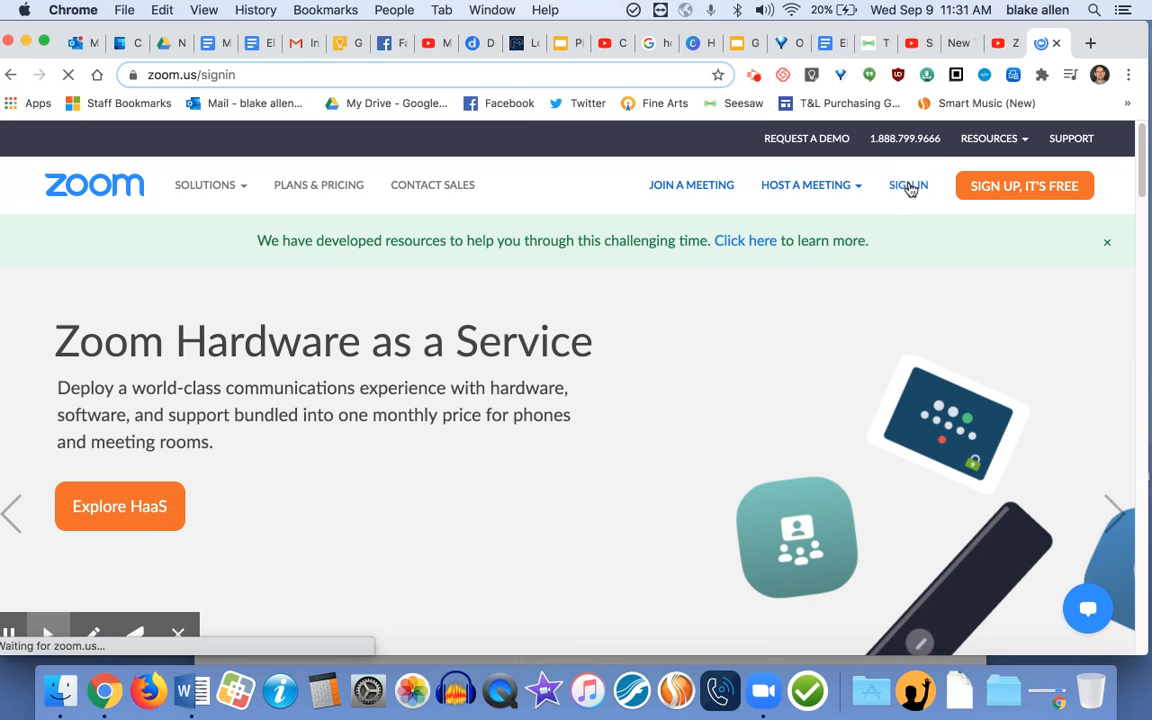
click(908, 184)
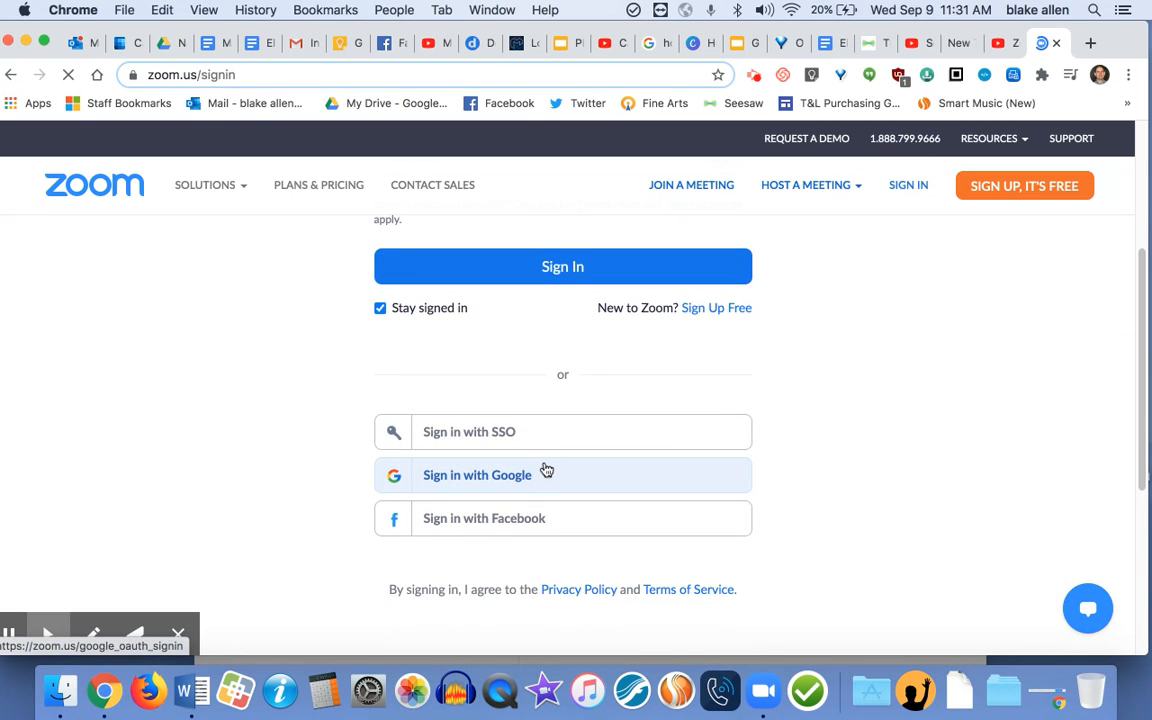
mouse_move(548, 444)
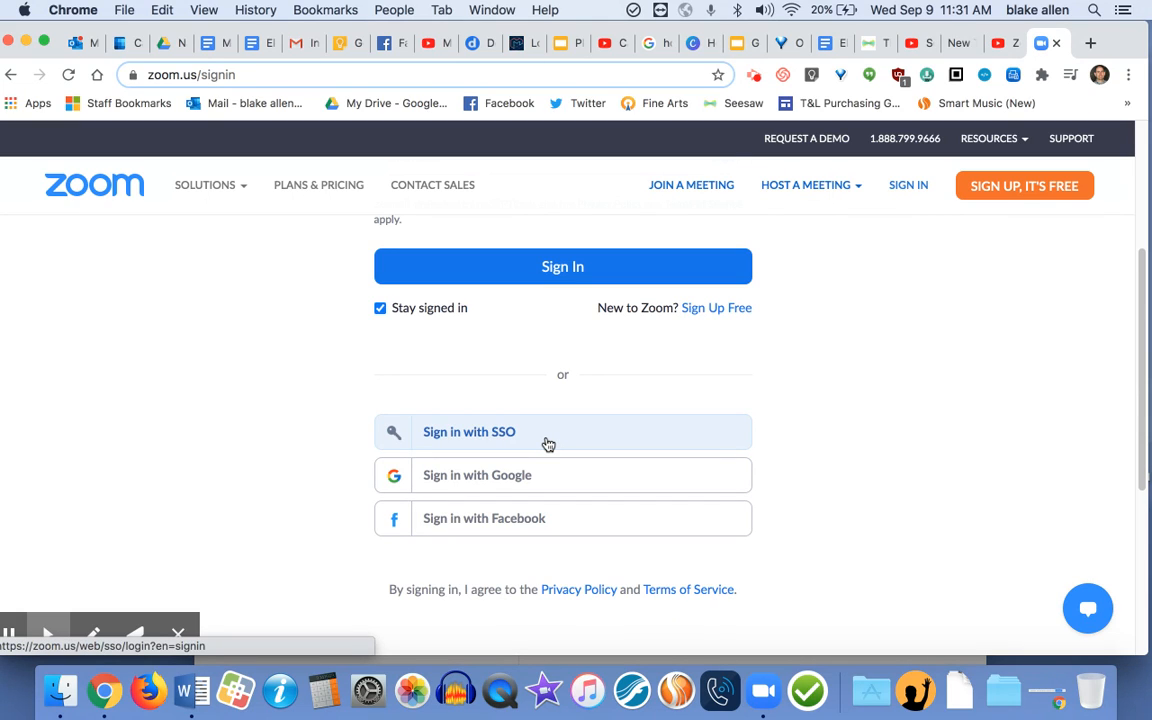
mouse_move(552, 444)
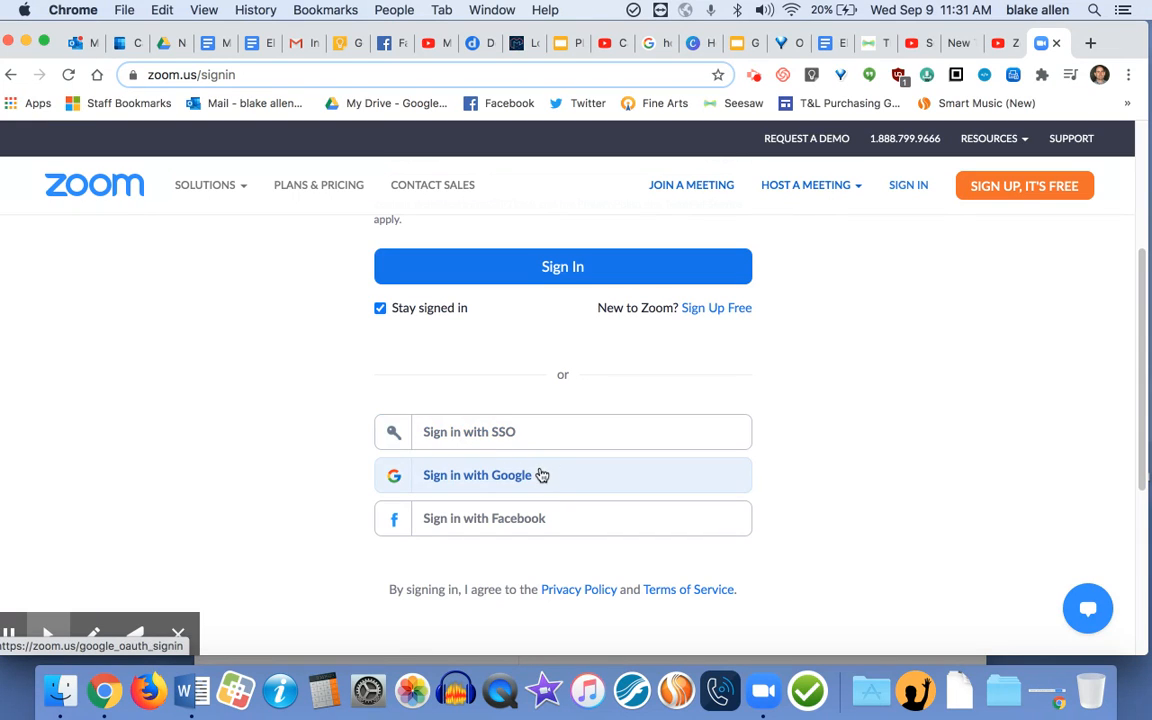
Sign in with the Google account to reach the Meetings page.
click(476, 474)
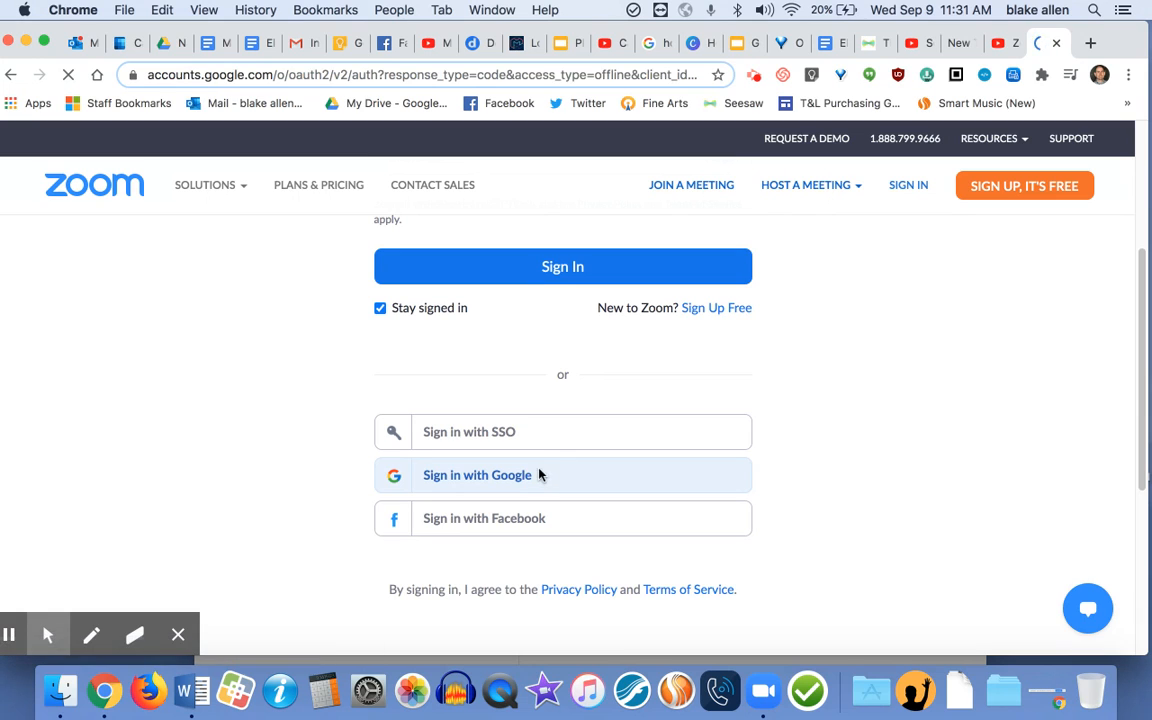
click(476, 476)
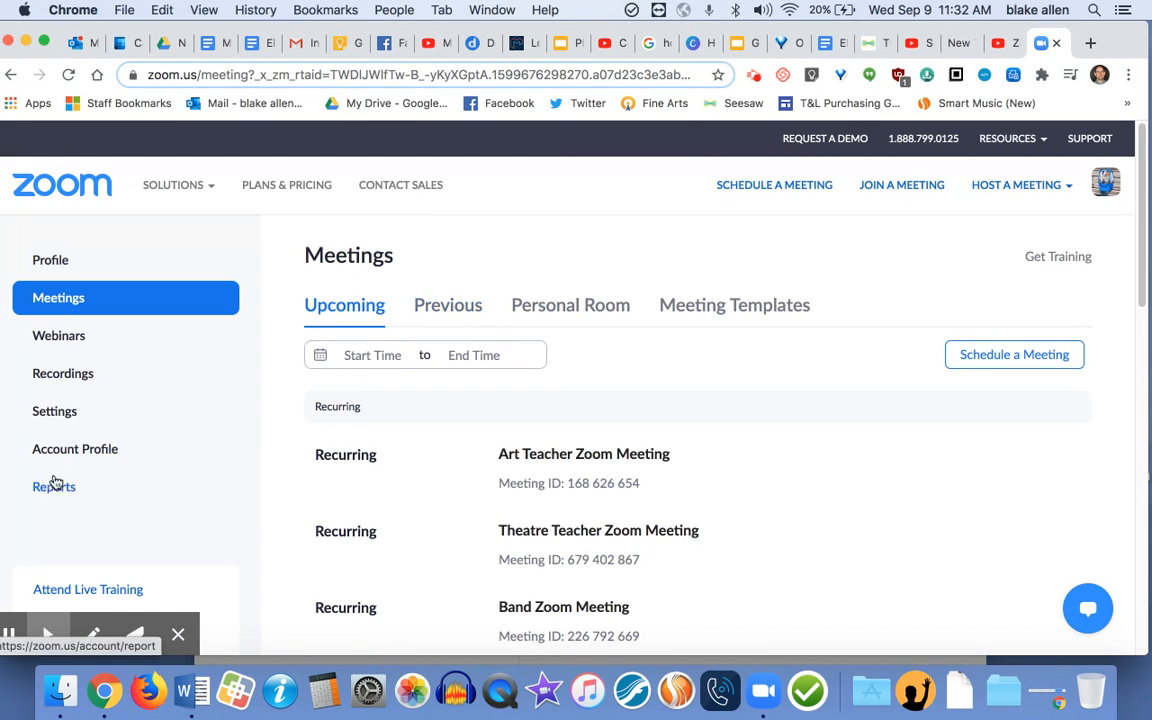
Open the Usage report under Reports for 09/08/2020 to 09/09/2020.
click(54, 486)
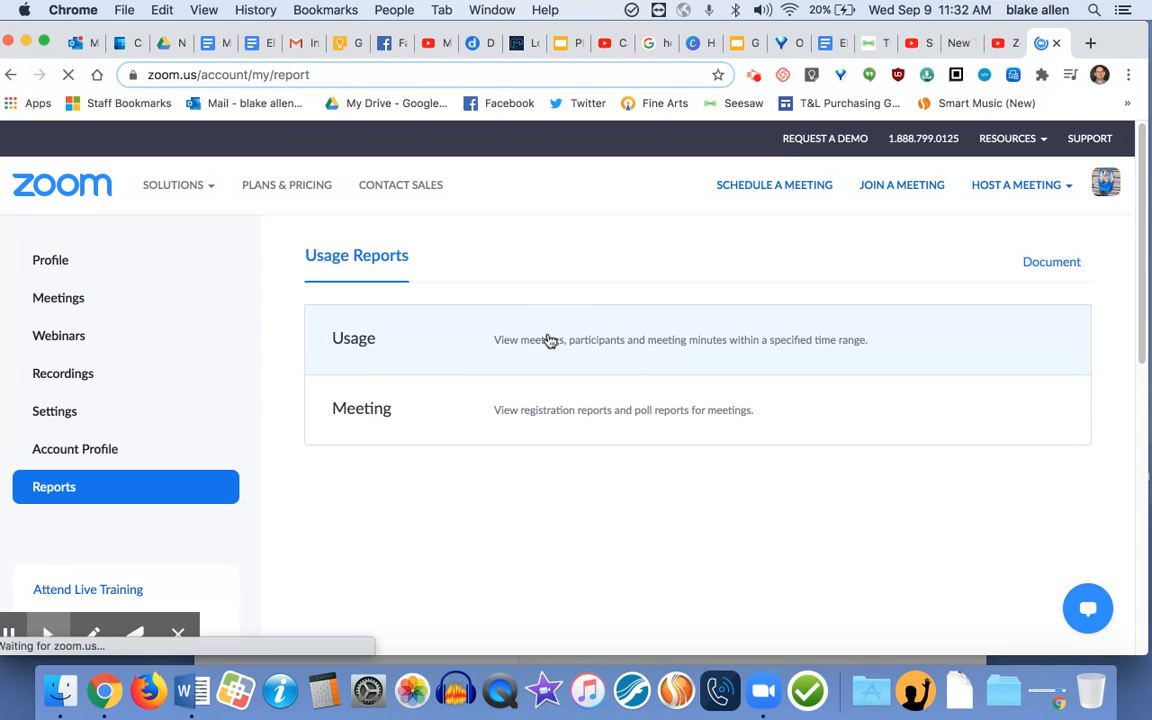
click(352, 338)
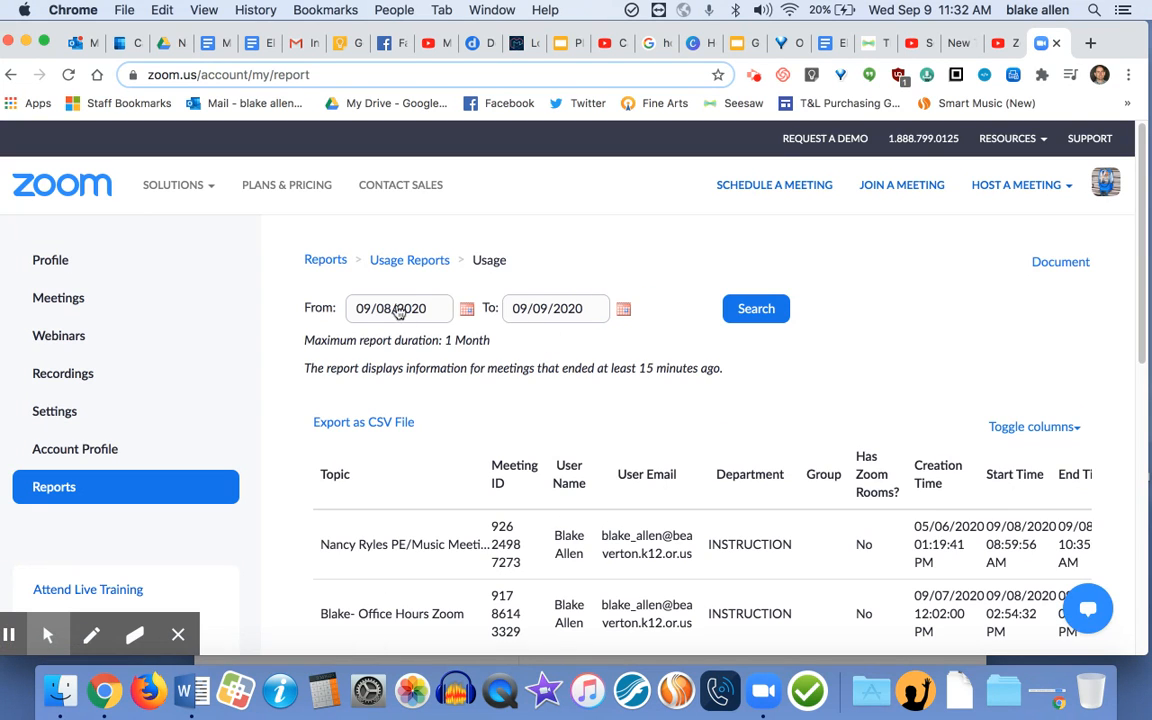
mouse_move(540, 316)
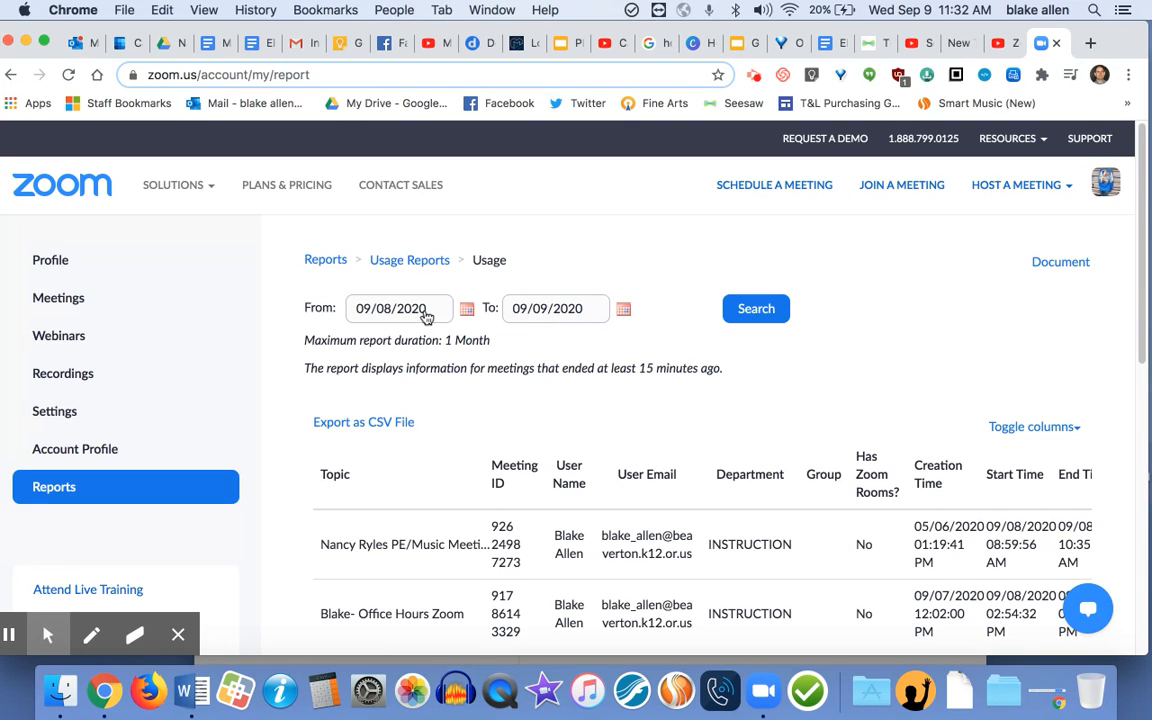
mouse_move(524, 320)
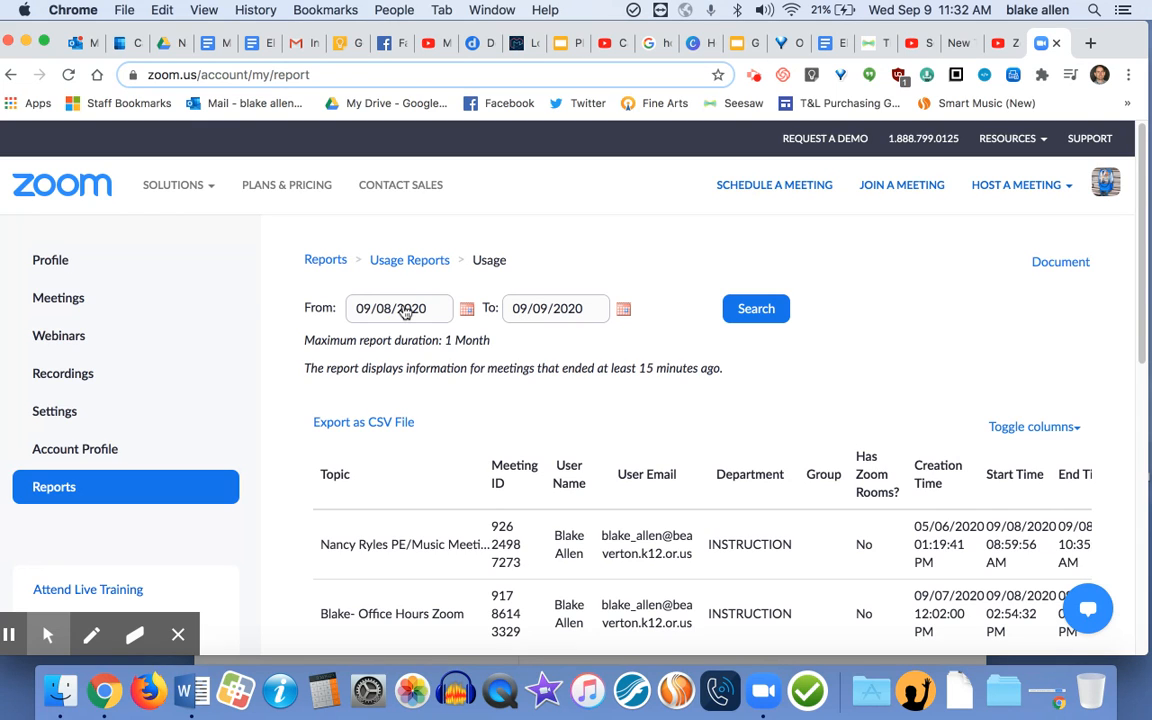
scroll(down, 3)
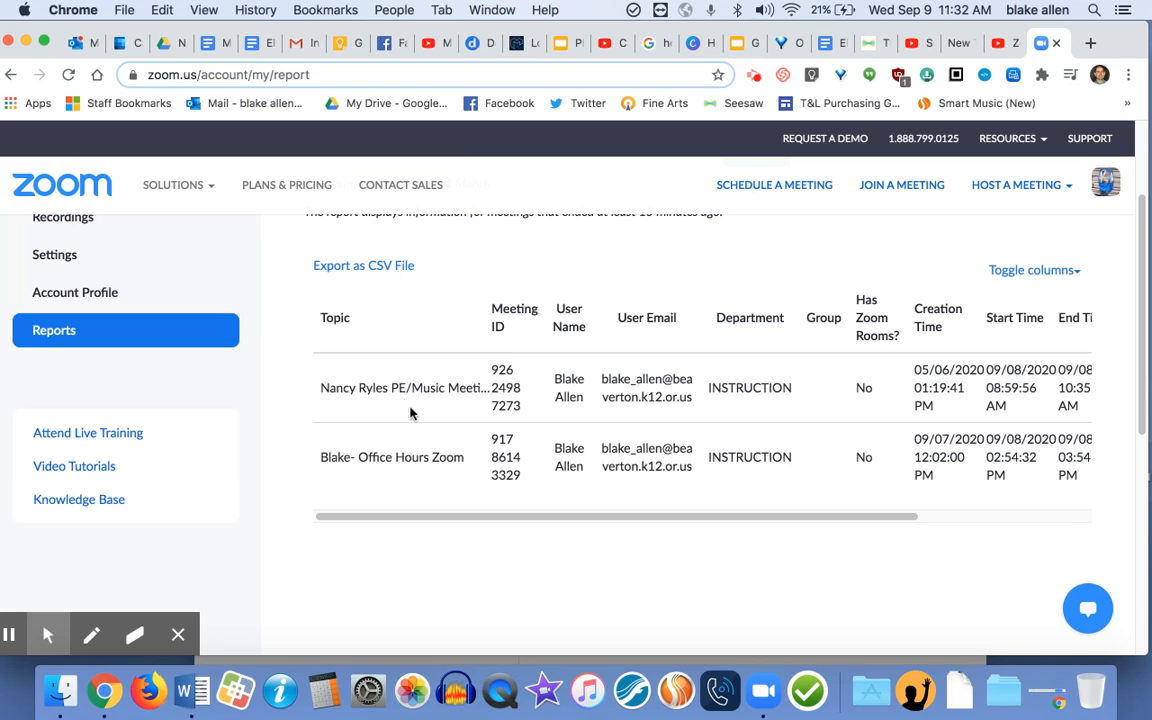
mouse_move(446, 388)
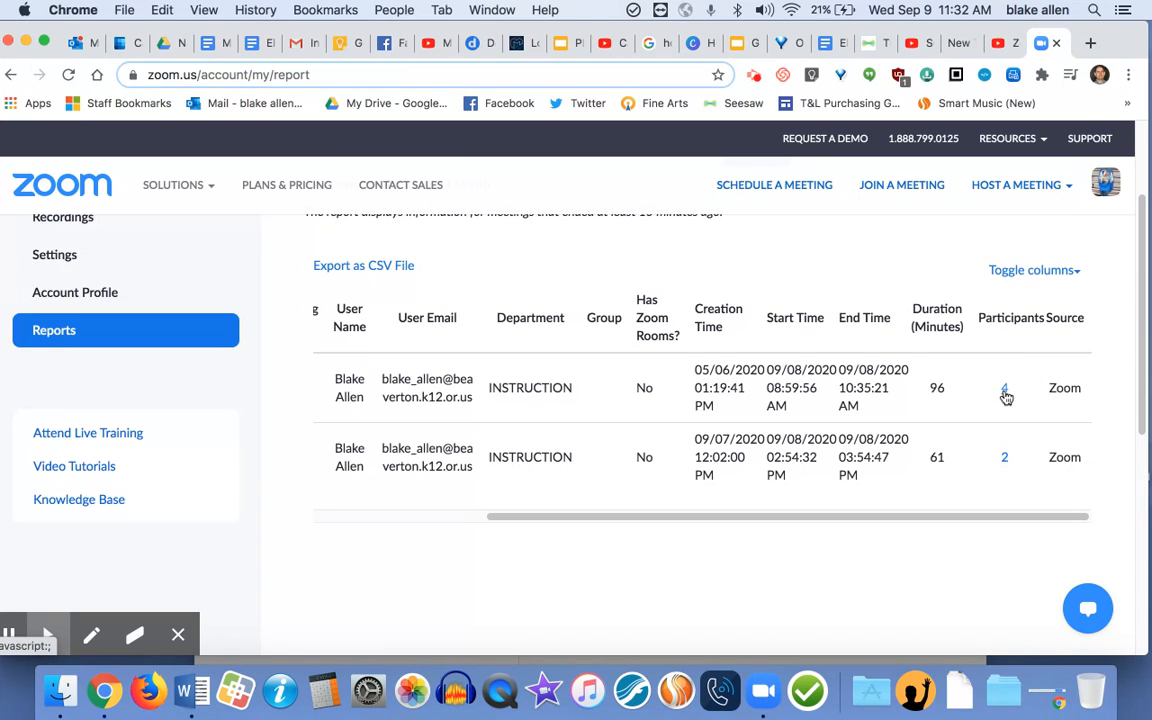
Show the Meeting Participants list for the first (96-minute) meeting.
click(1004, 388)
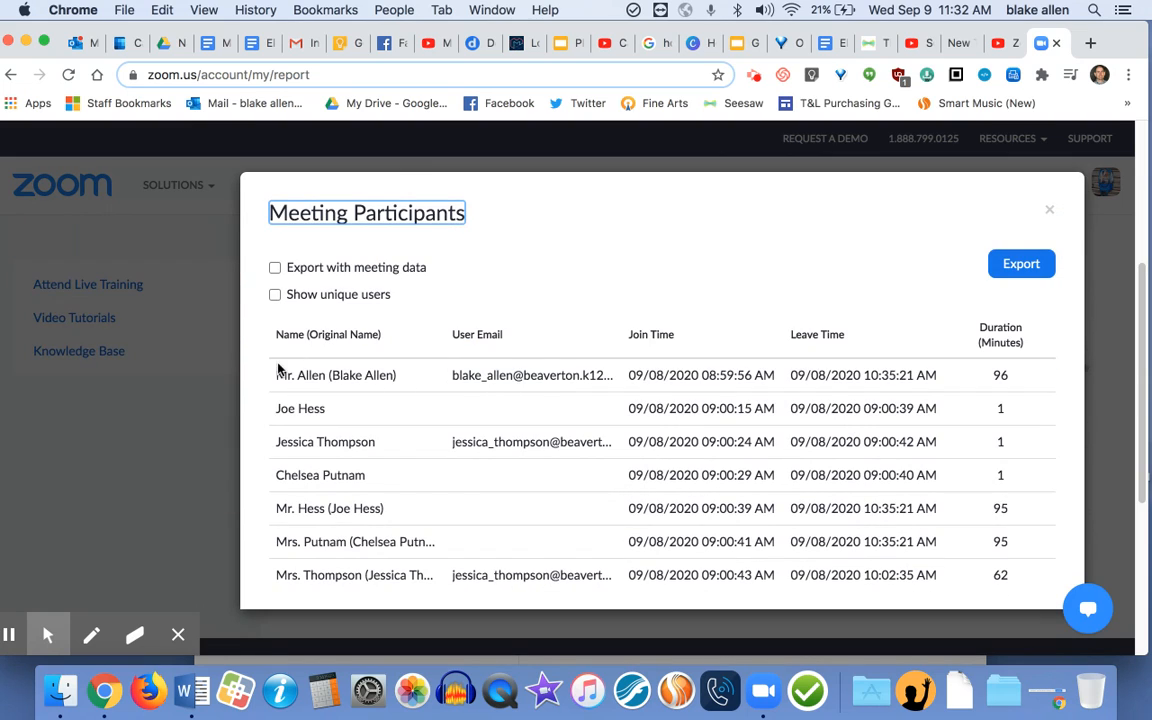
mouse_move(504, 368)
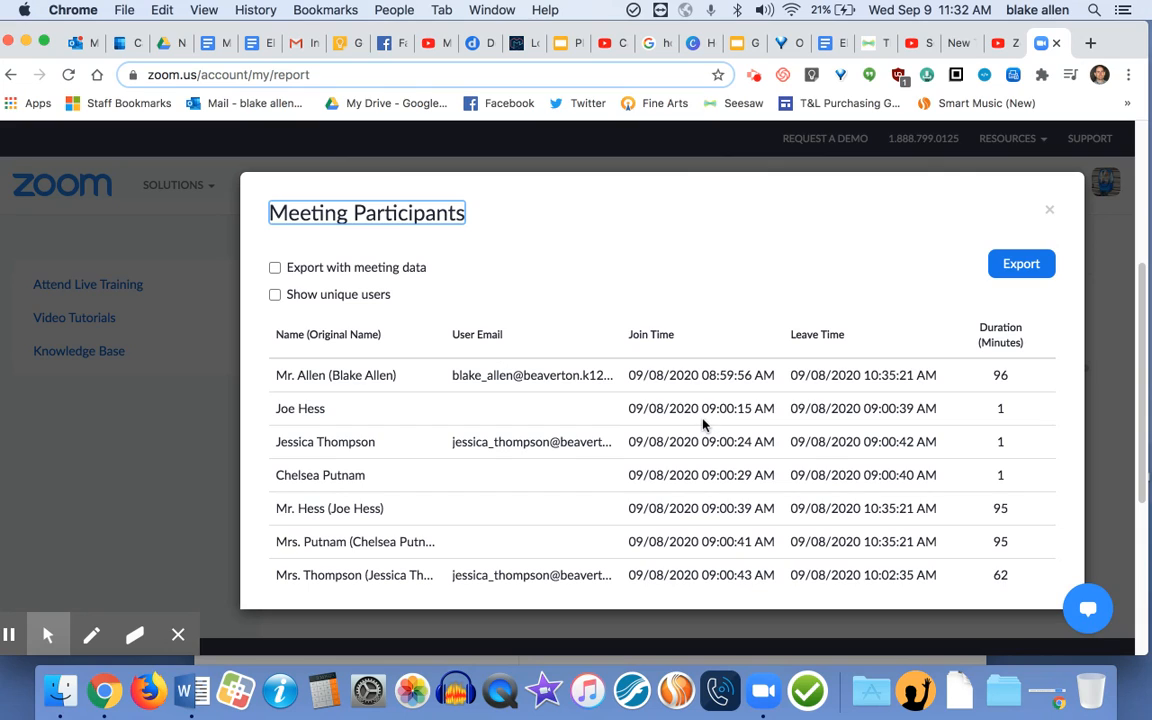
mouse_move(656, 390)
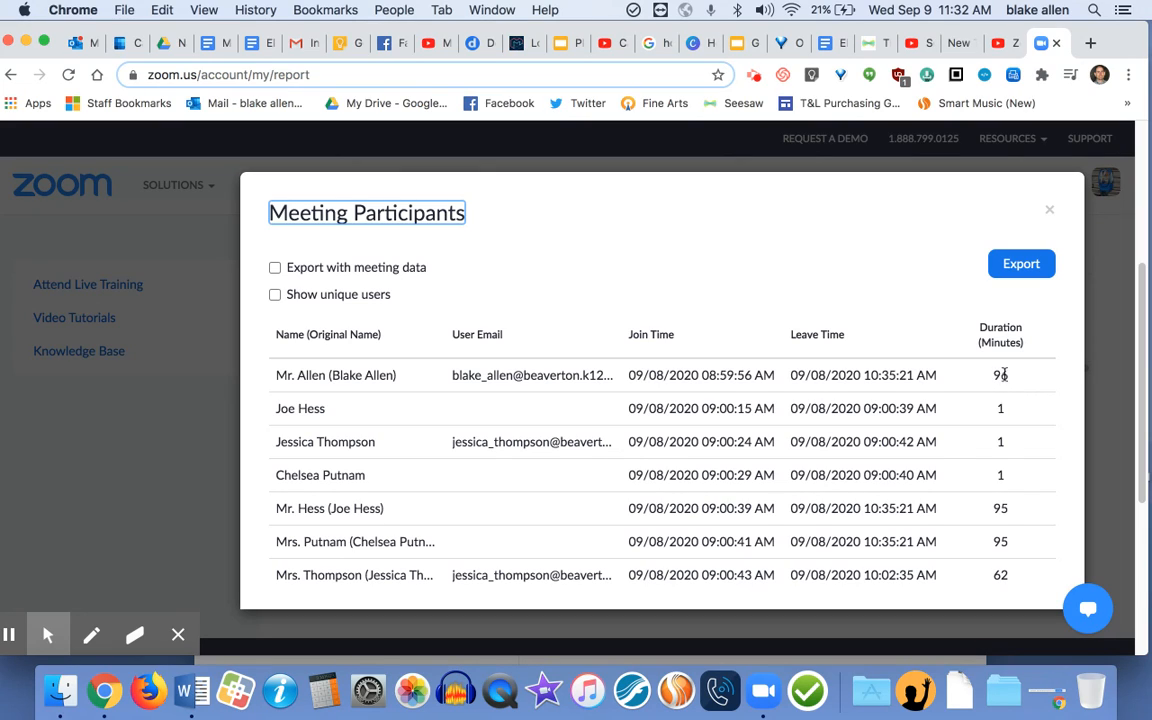
mouse_move(844, 464)
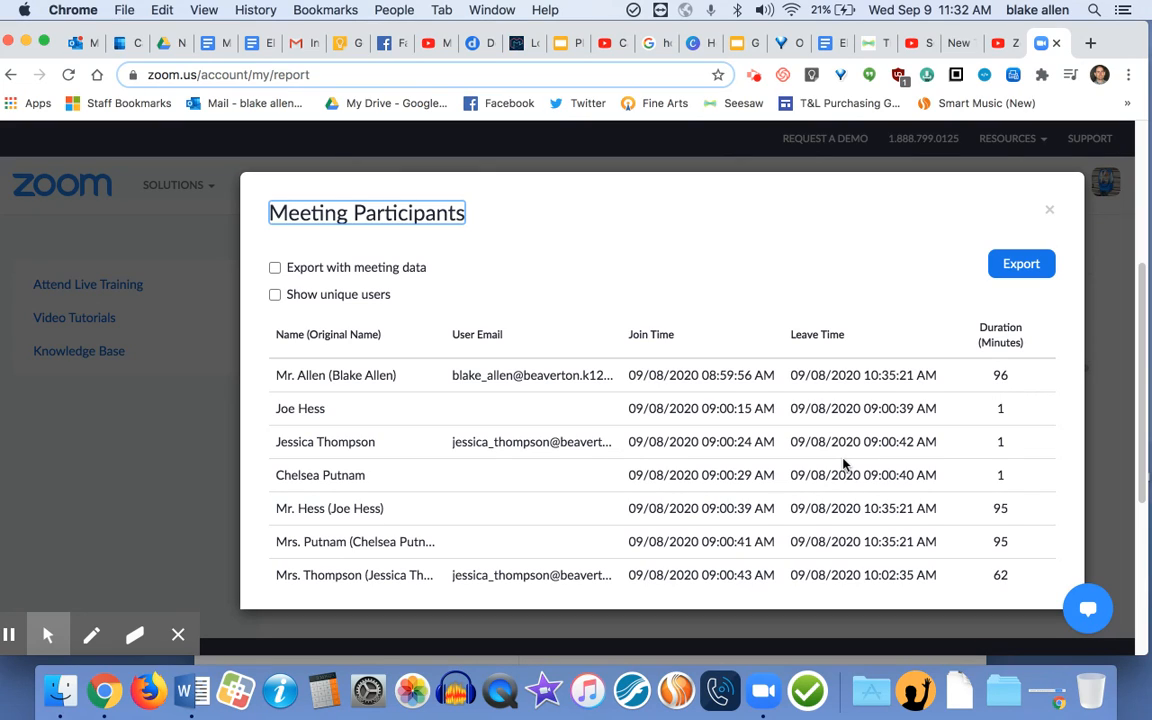
mouse_move(662, 412)
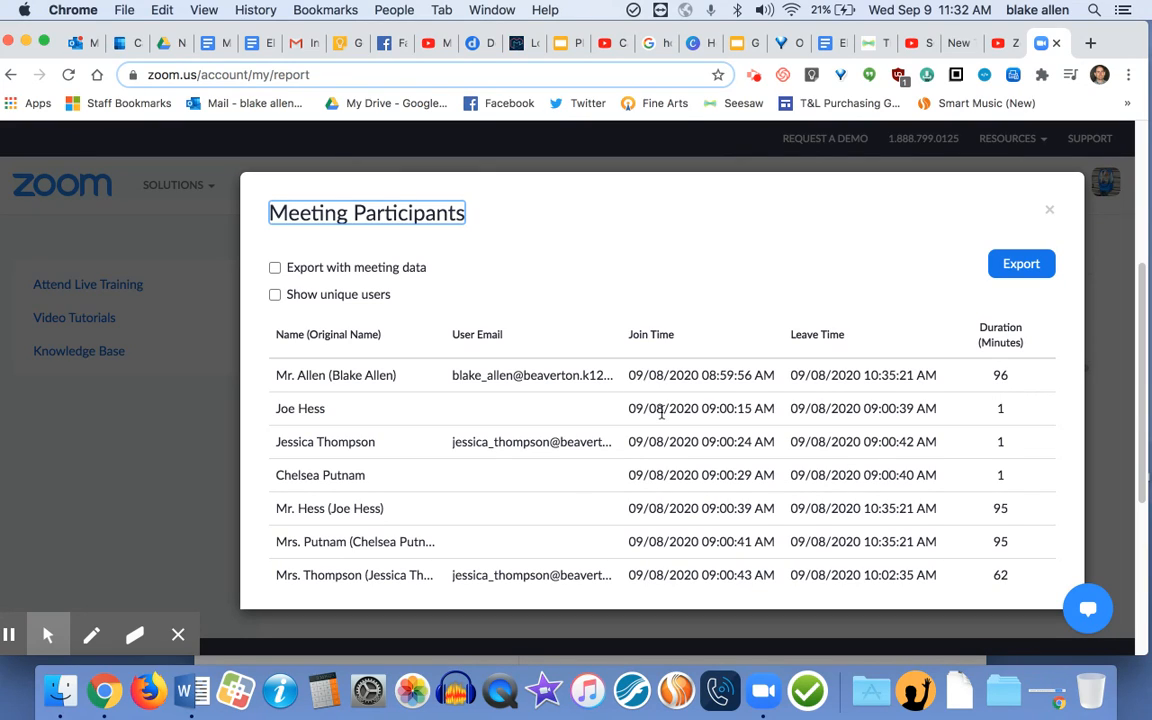
mouse_move(1000, 404)
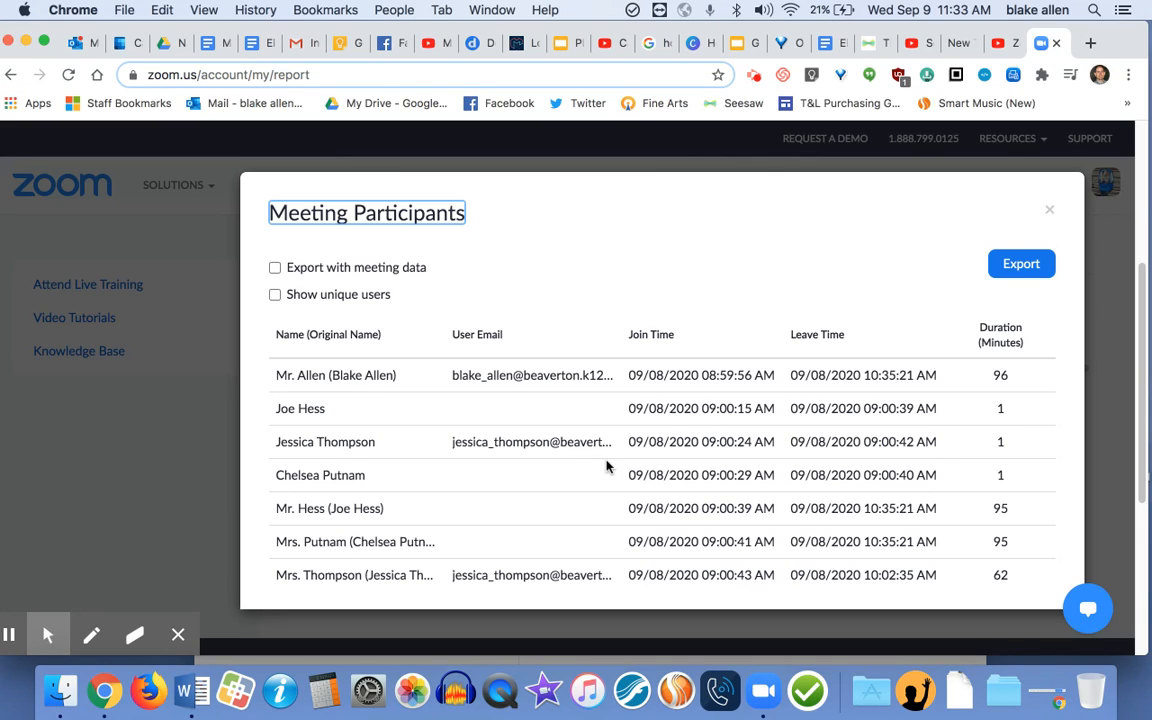
mouse_move(348, 444)
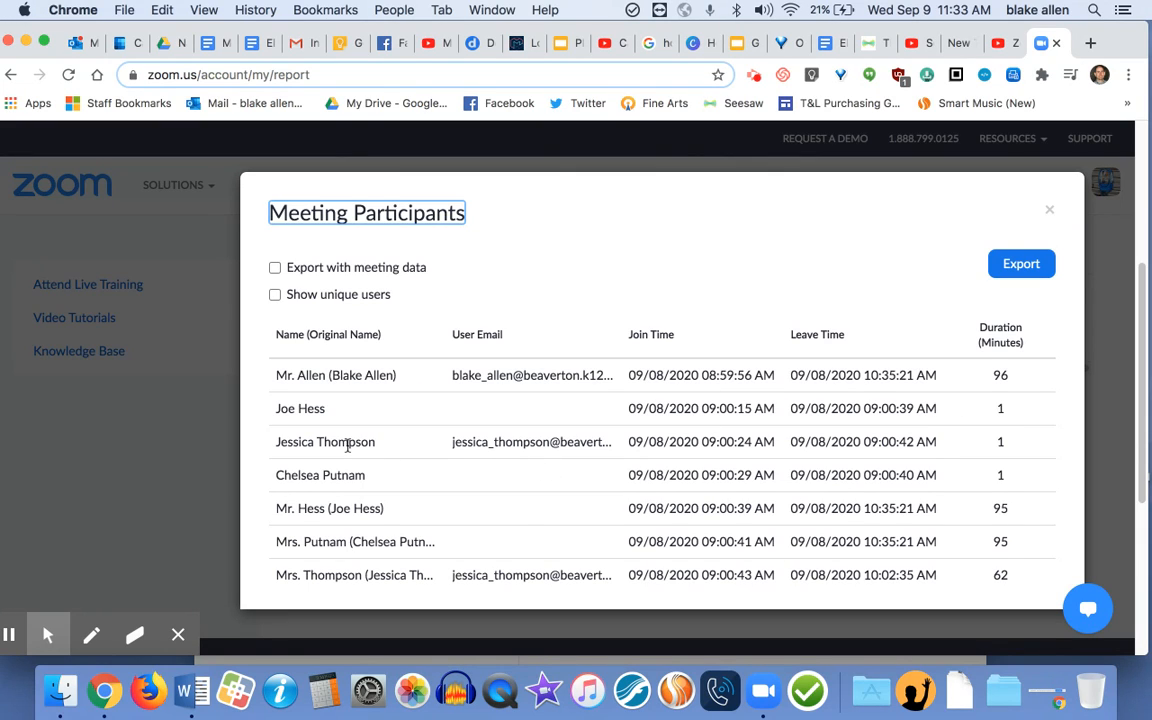
mouse_move(390, 444)
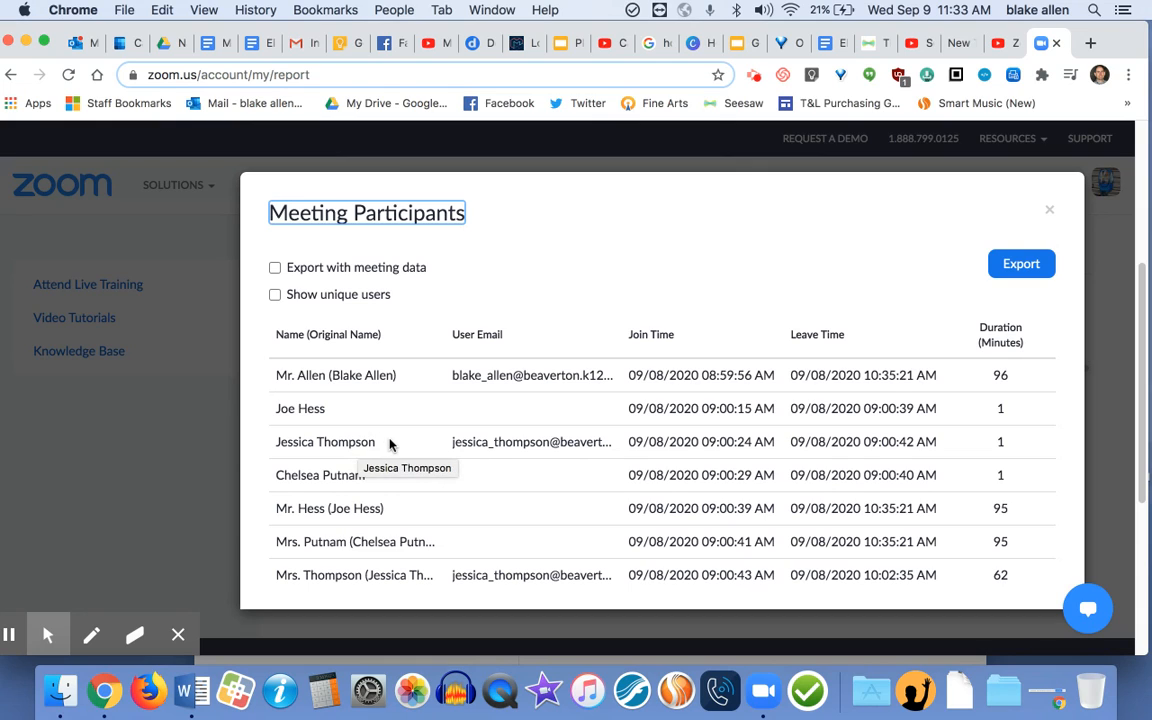
mouse_move(444, 576)
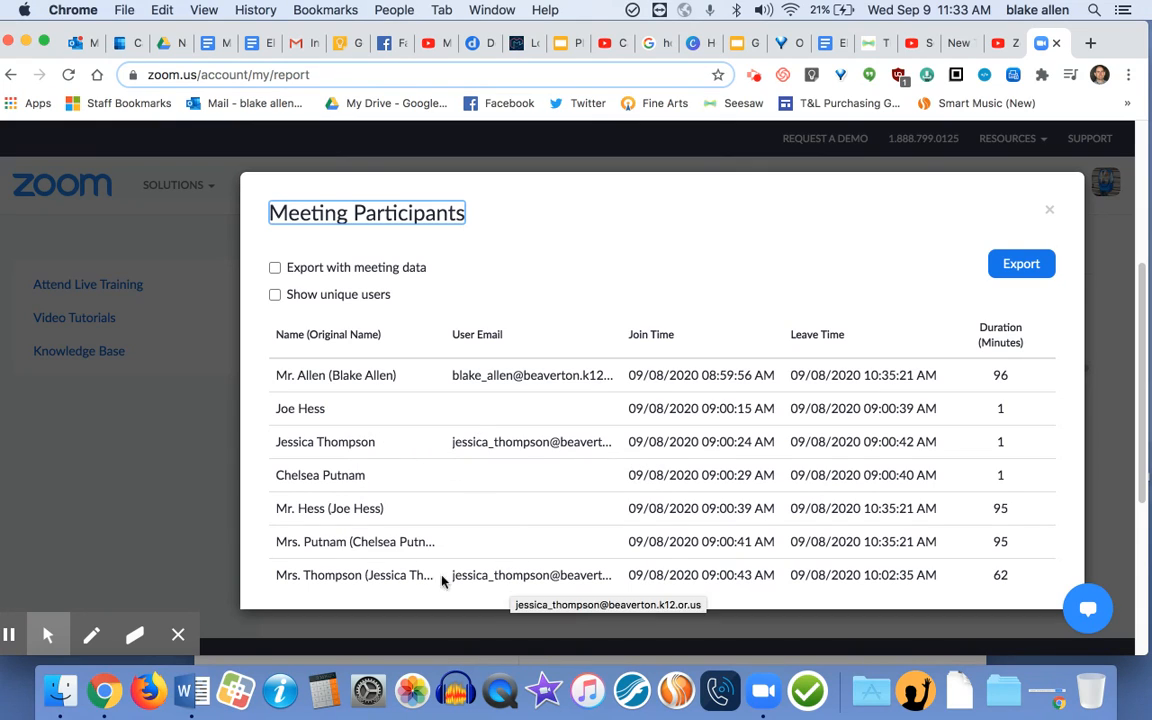
mouse_move(484, 576)
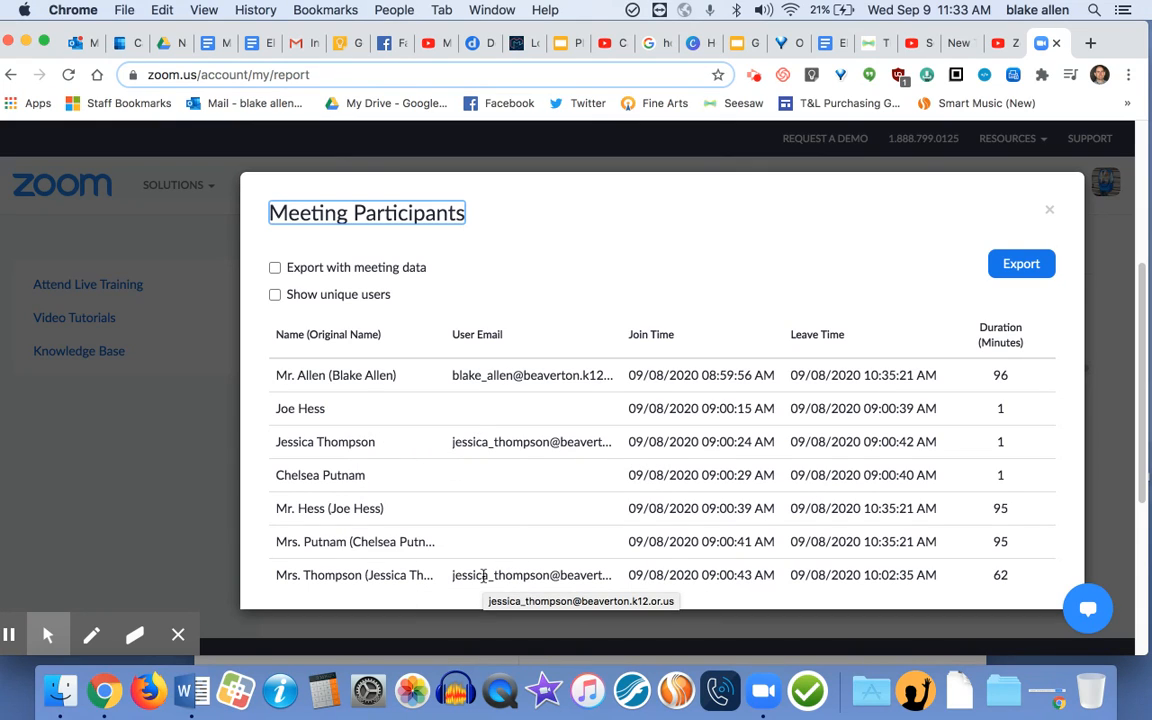
mouse_move(474, 476)
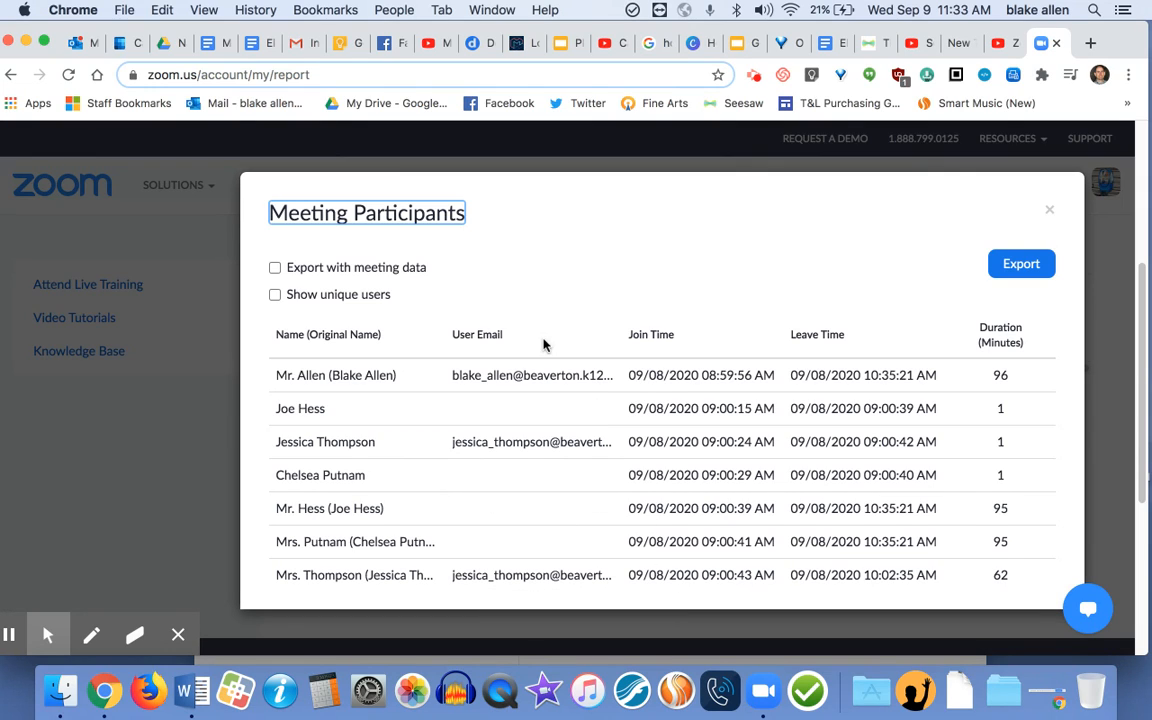
mouse_move(660, 408)
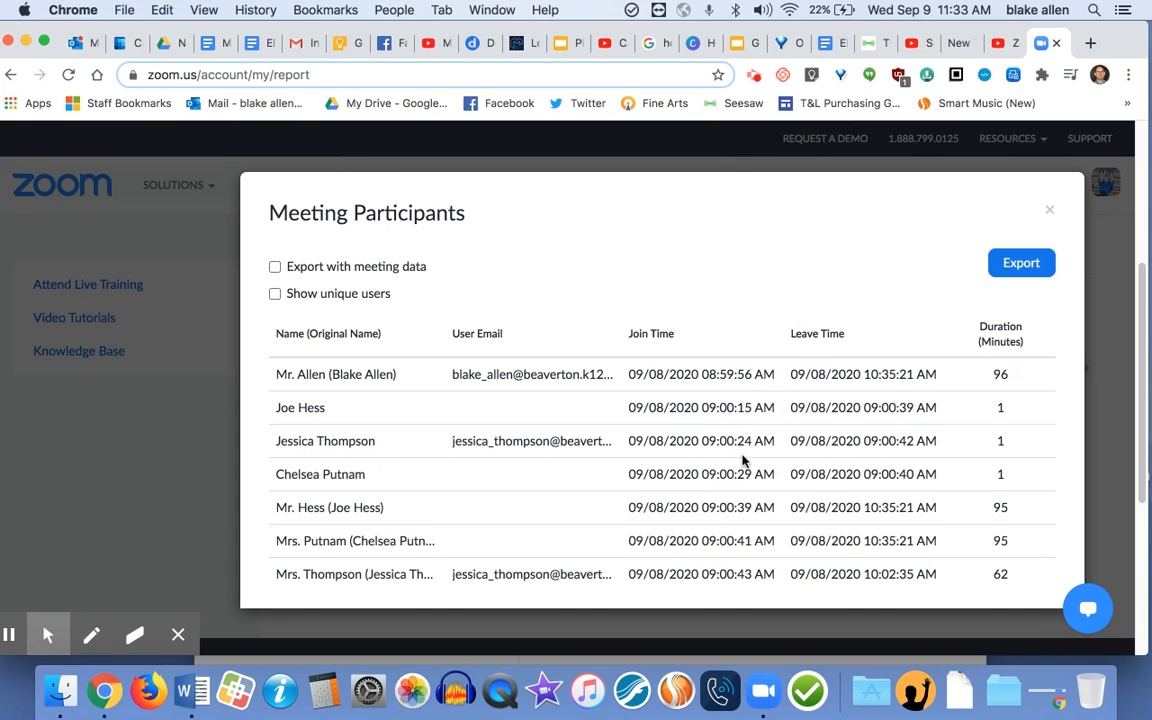
mouse_move(742, 530)
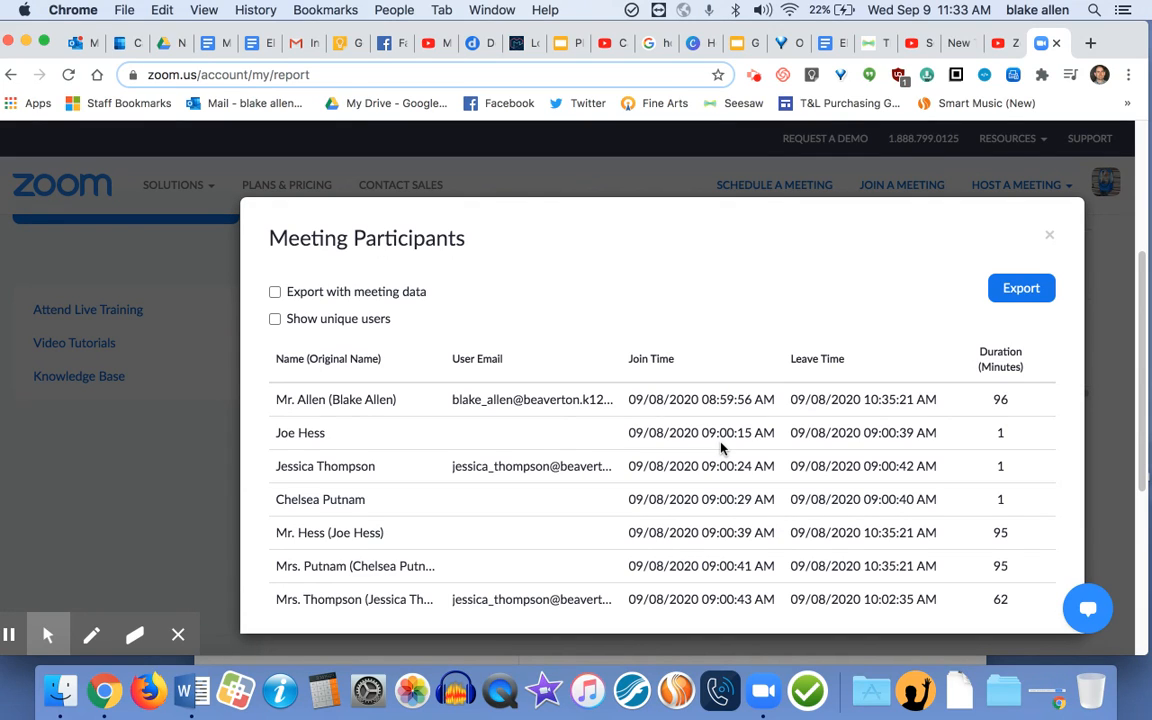
mouse_move(658, 516)
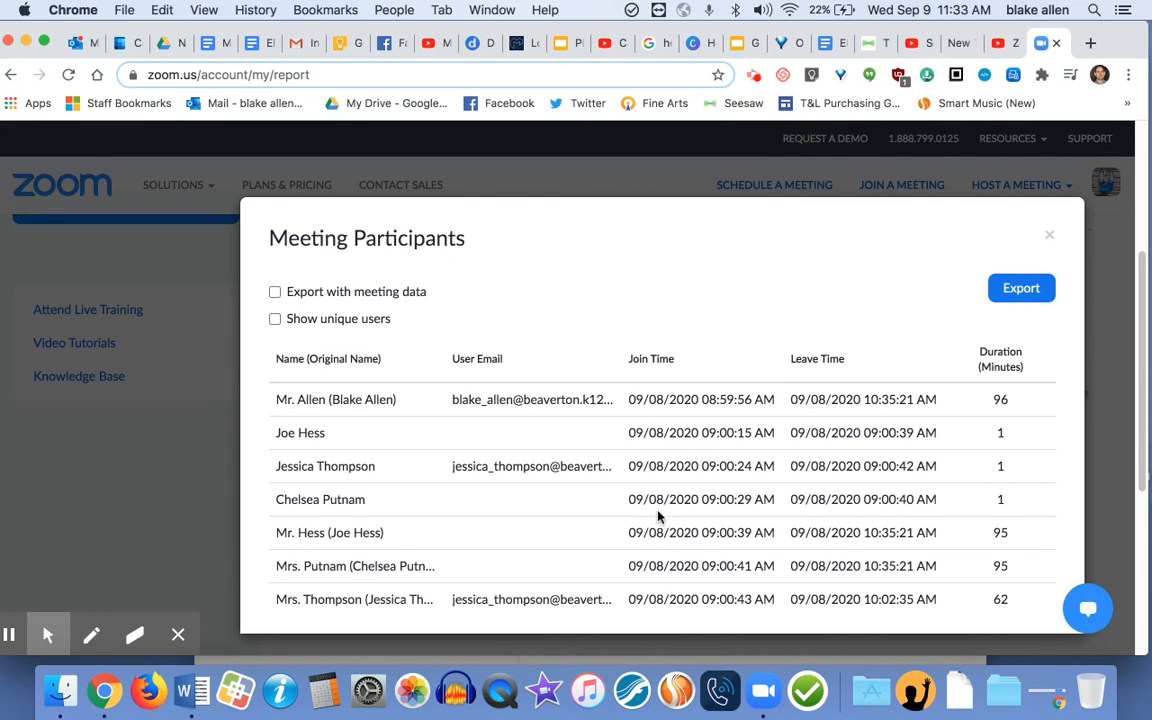
mouse_move(676, 486)
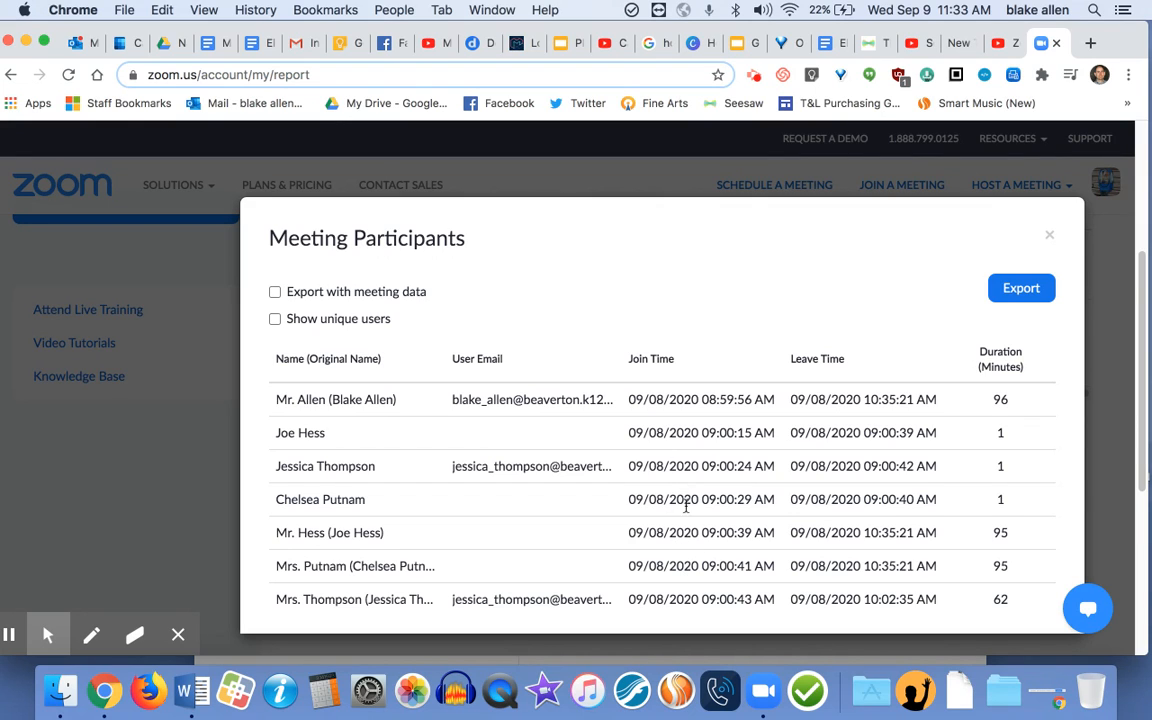
mouse_move(688, 604)
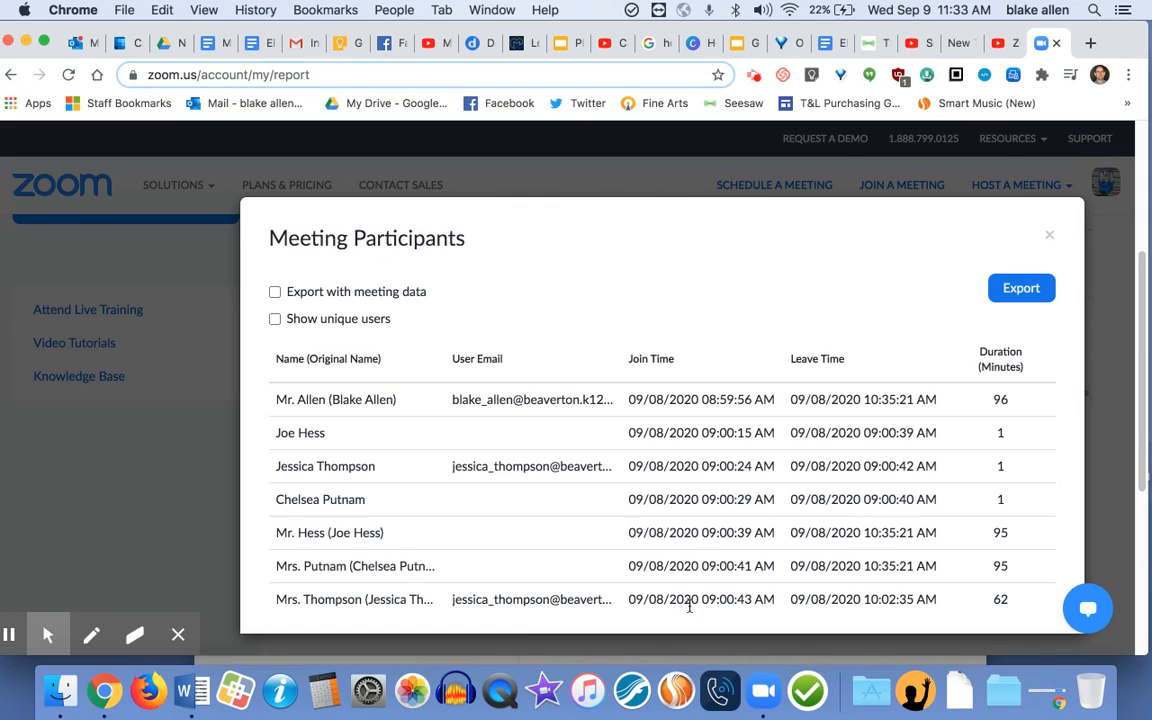